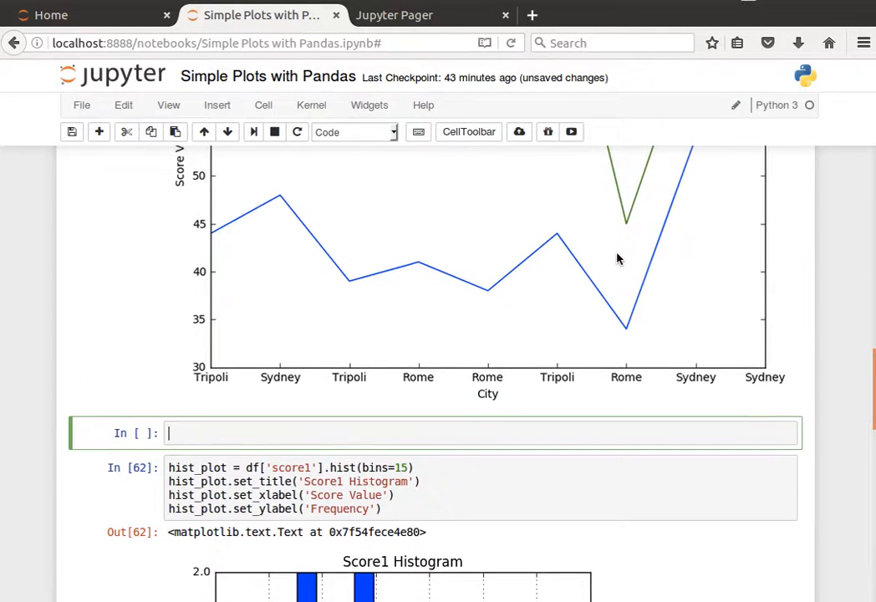
# In the empty cell begin a df.plot. call and choose the scatter method from the completions.
pyautogui.scroll(3)
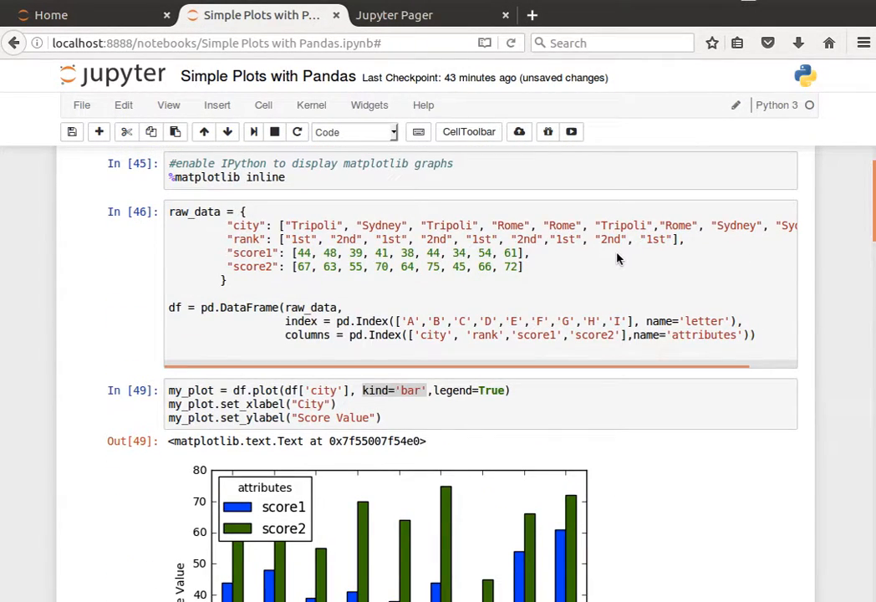
pyautogui.scroll(-3)
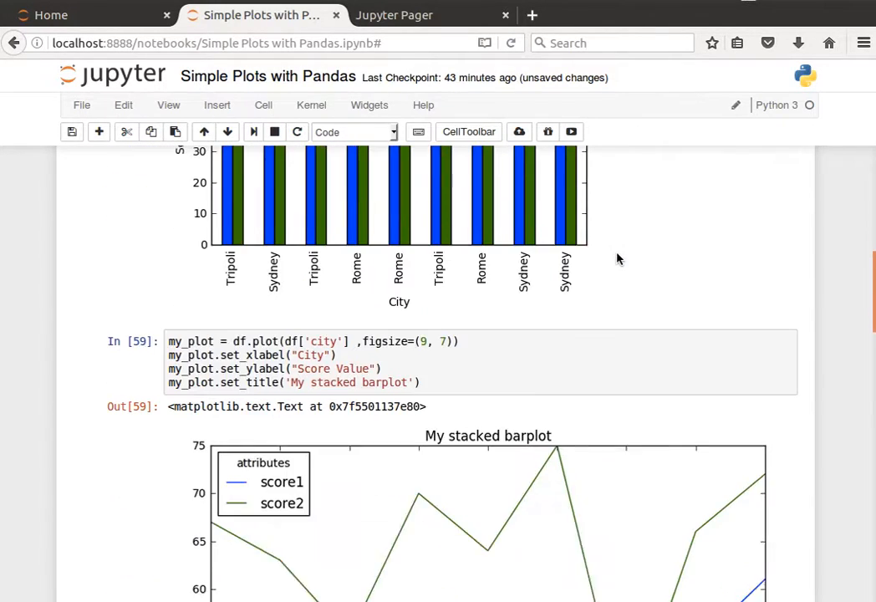
pyautogui.scroll(-3)
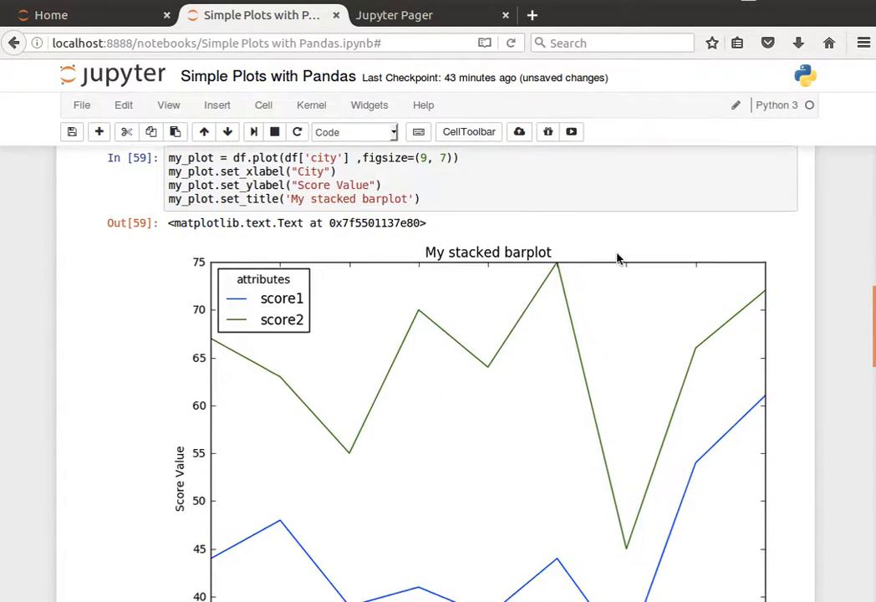
pyautogui.scroll(-3)
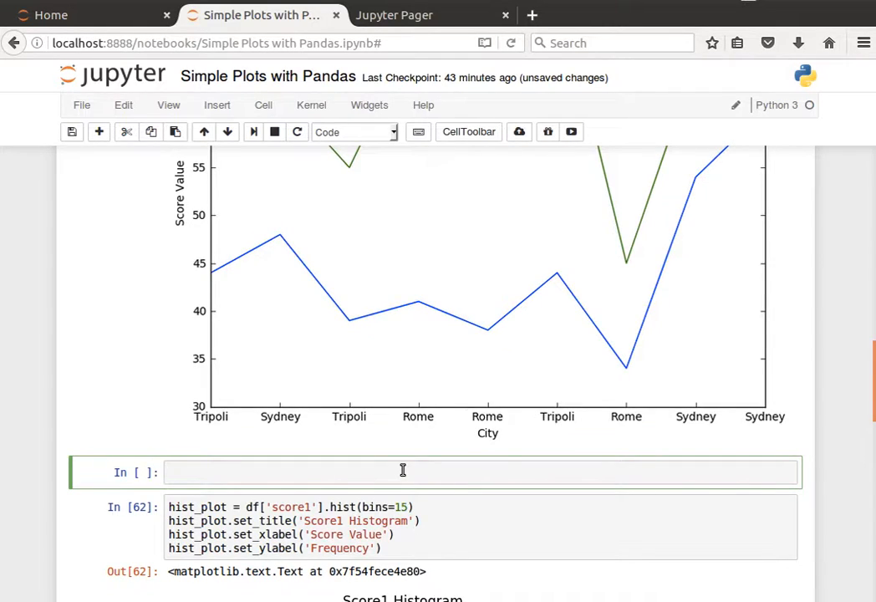
pyautogui.click(403, 472)
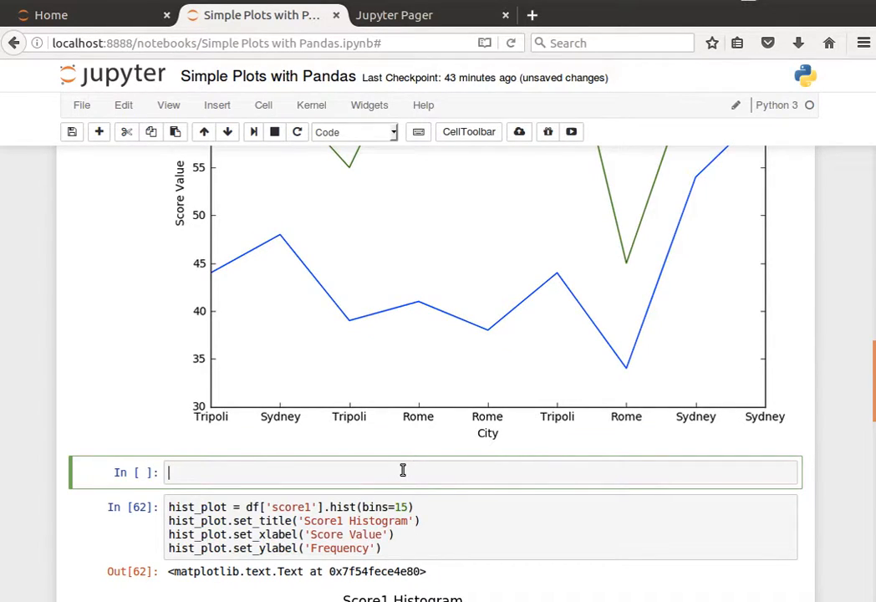
pyautogui.write('df.plo')
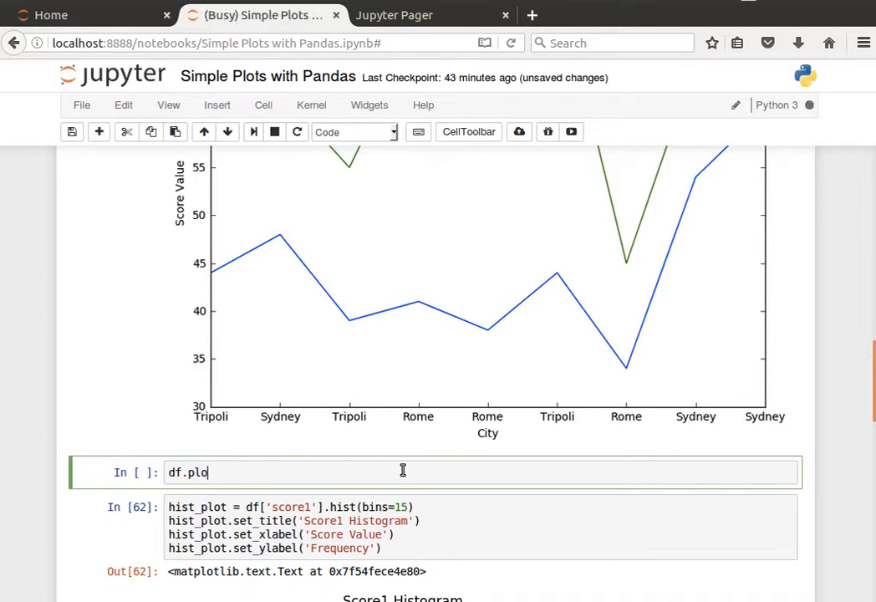
pyautogui.write('t.')
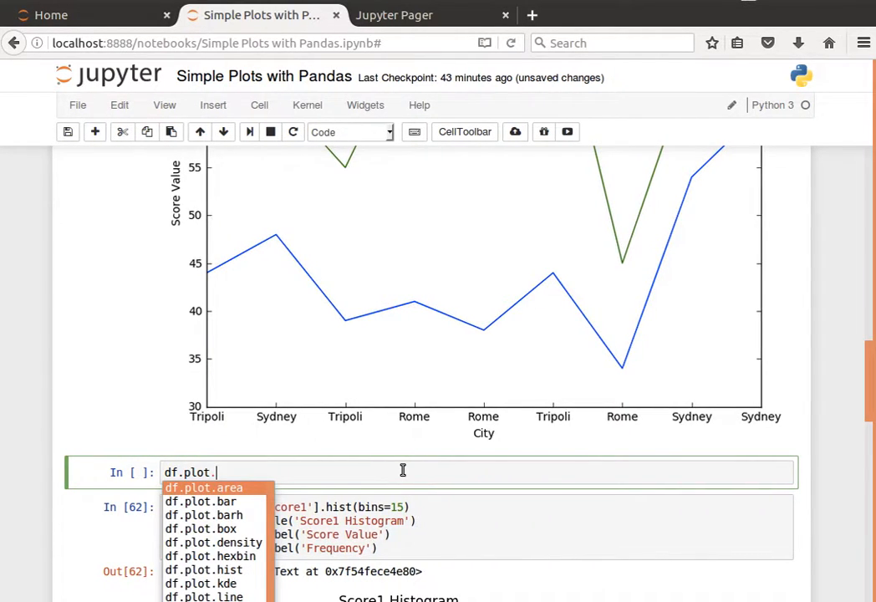
pyautogui.scroll(-3)
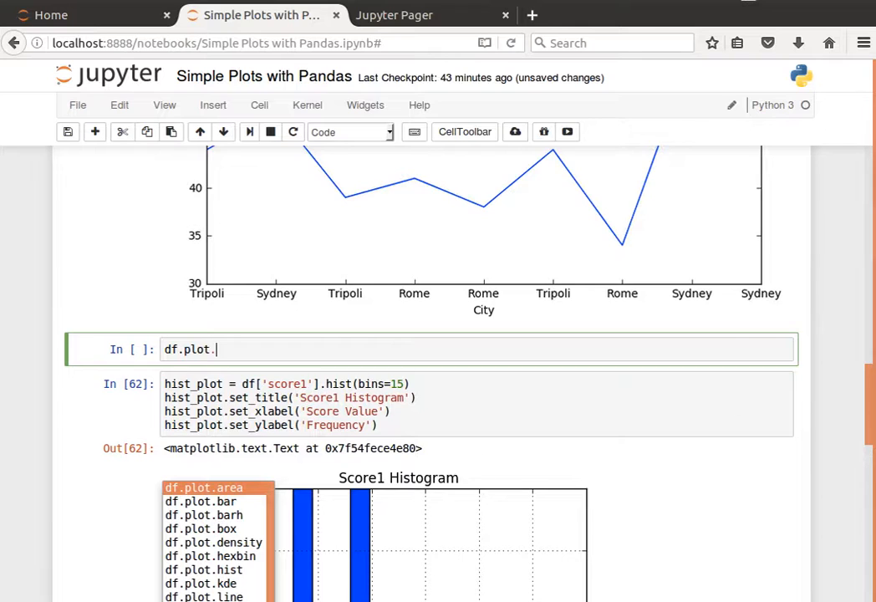
pyautogui.scroll(-3)
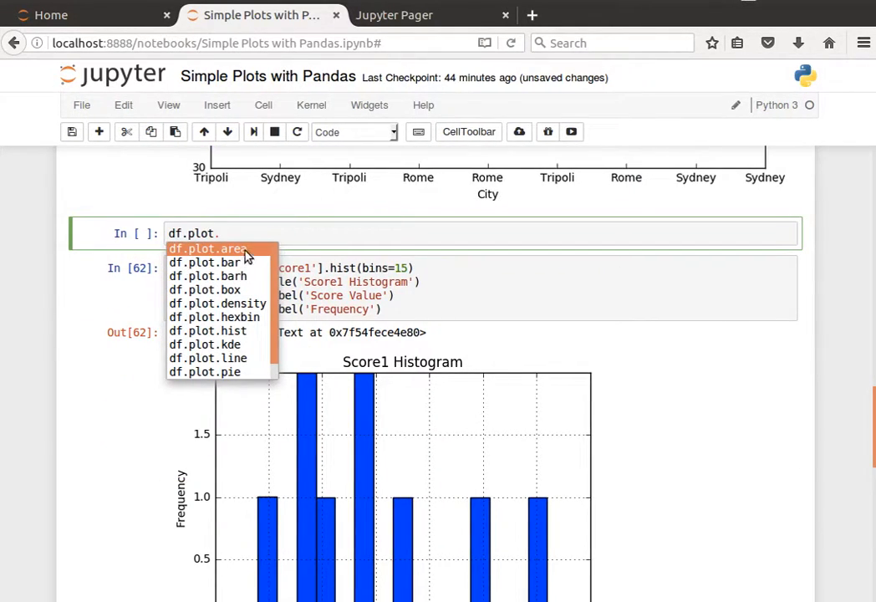
pyautogui.moveTo(237, 282)
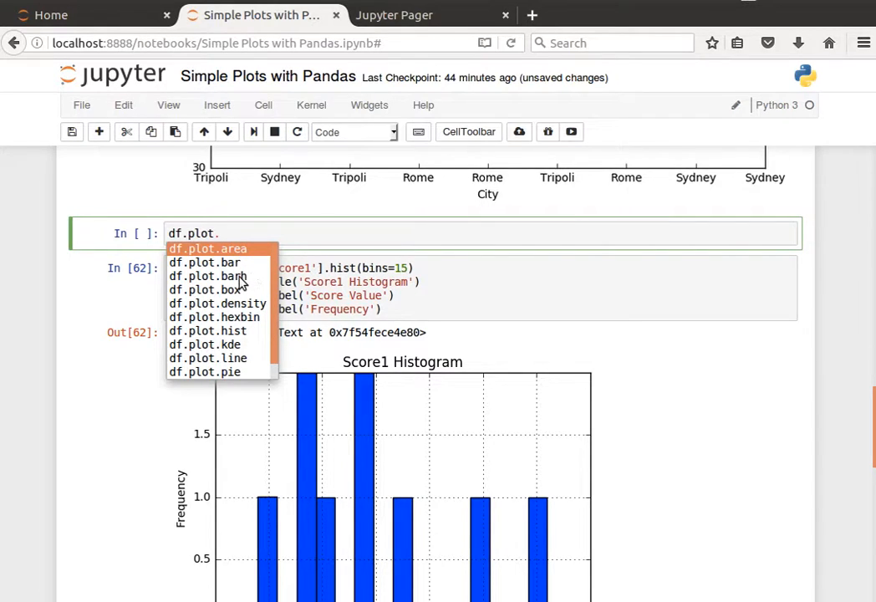
pyautogui.moveTo(254, 310)
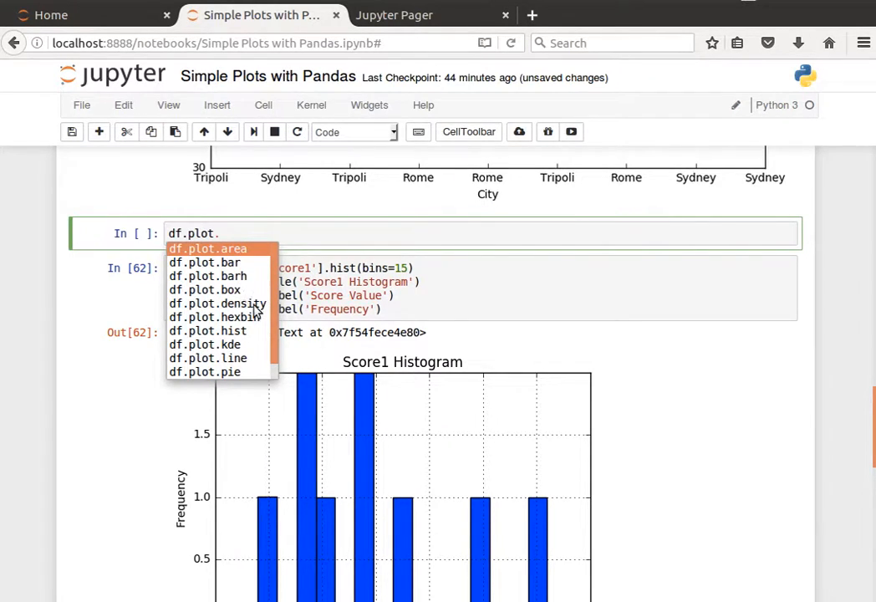
pyautogui.moveTo(204, 289)
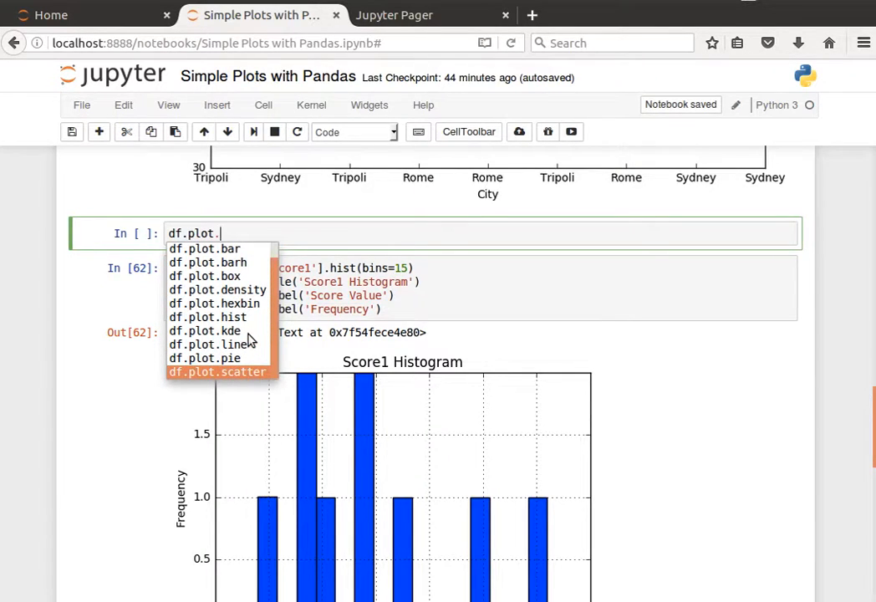
pyautogui.moveTo(391, 251)
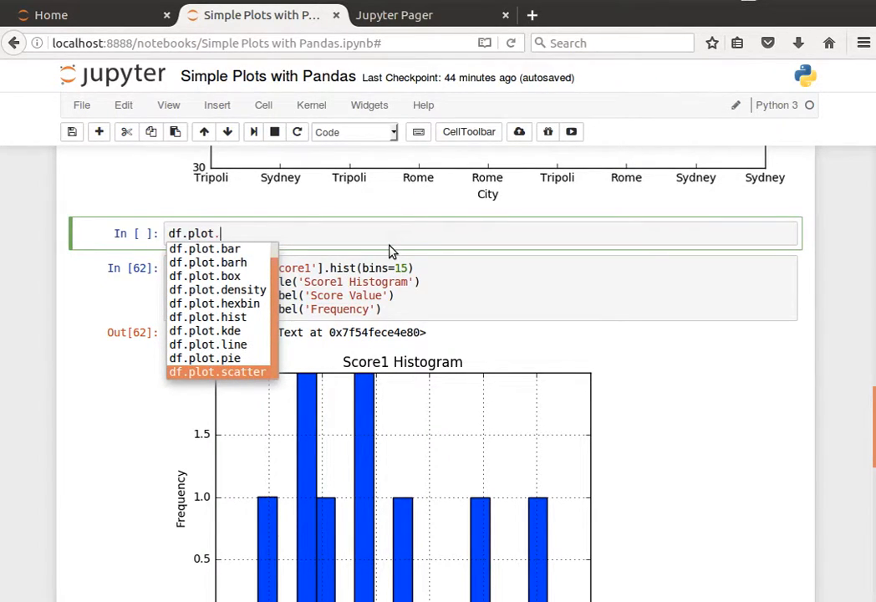
pyautogui.moveTo(359, 254)
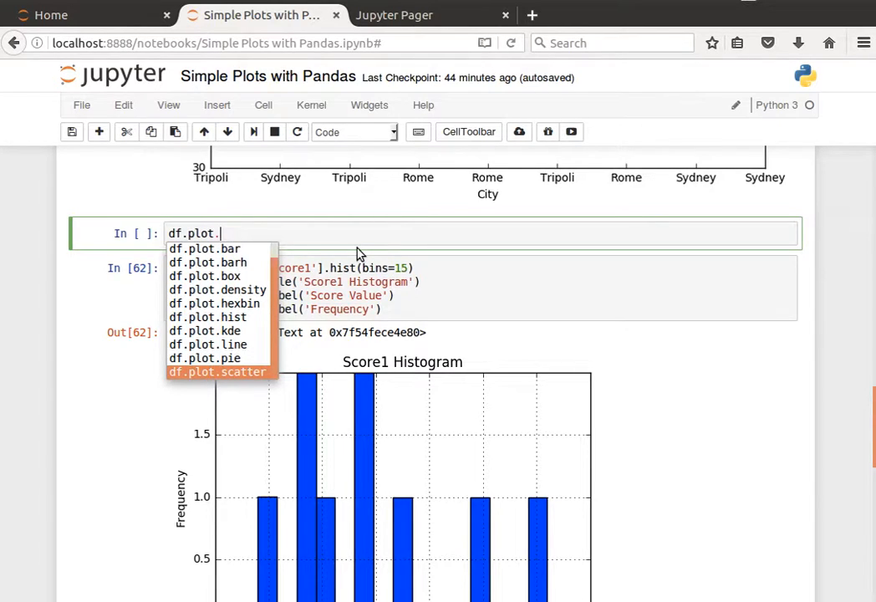
pyautogui.click(217, 371)
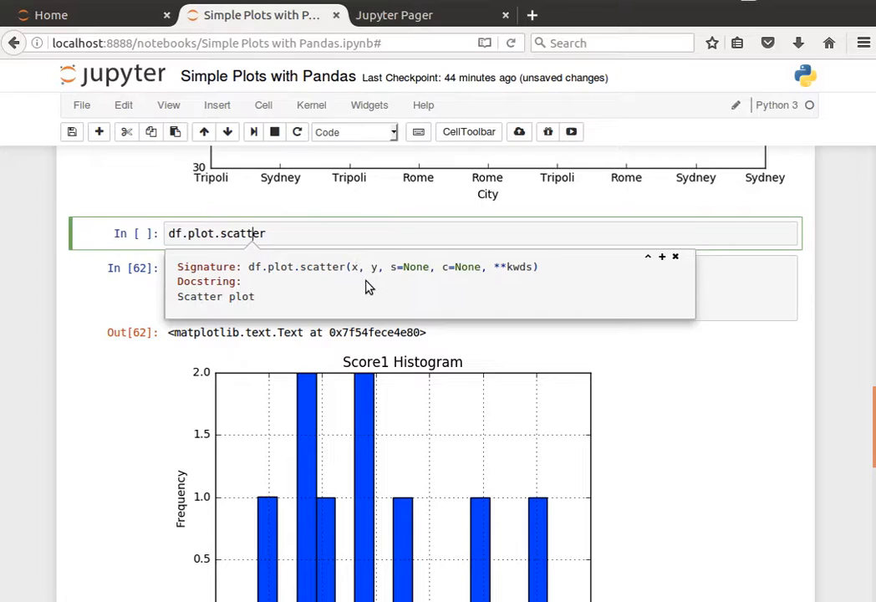
pyautogui.moveTo(424, 268)
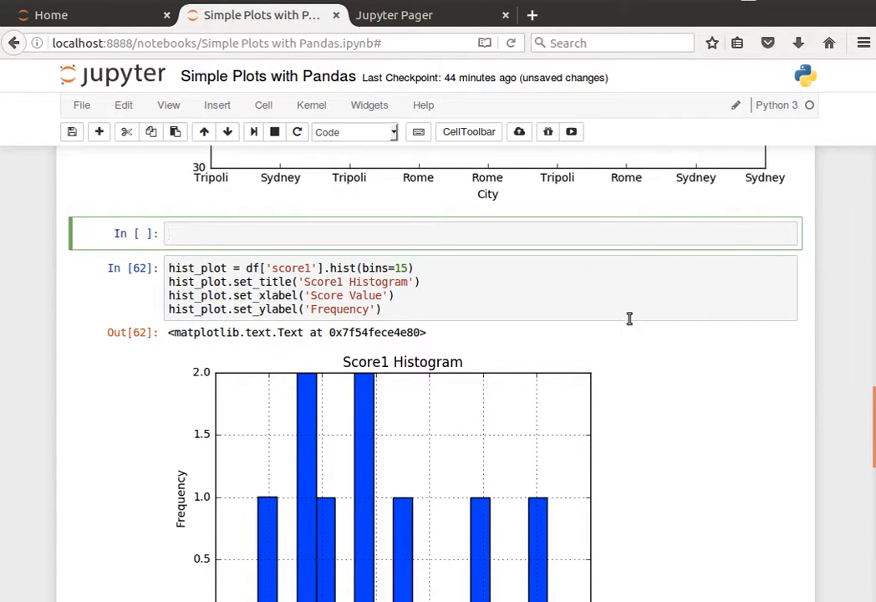
# Select the Score1 column expression in the histogram cell for reuse.
pyautogui.scroll(-3)
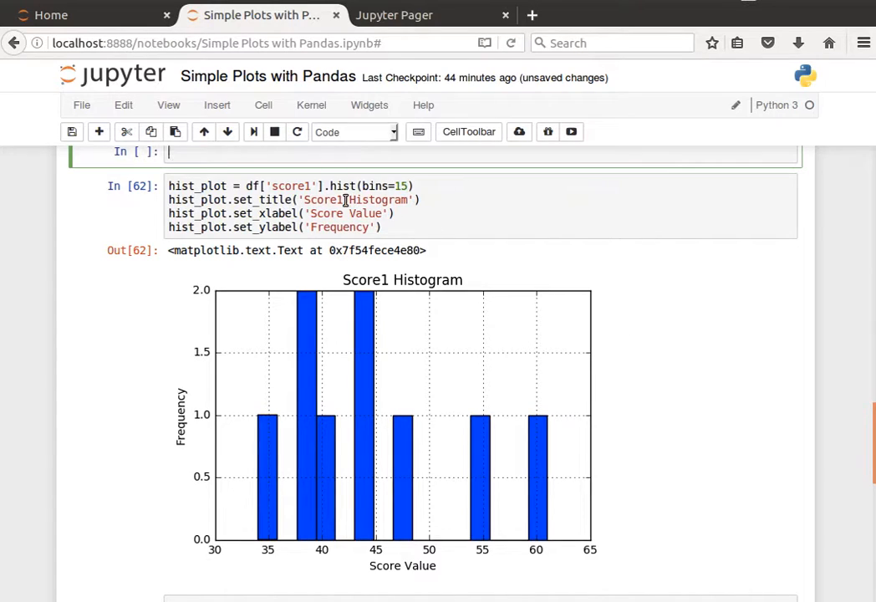
pyautogui.click(247, 186)
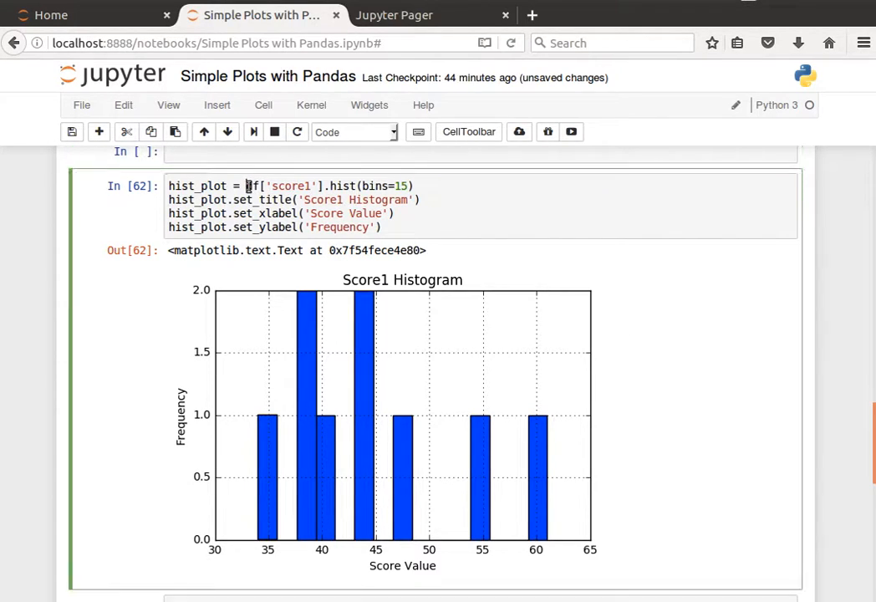
pyautogui.doubleClick(291, 186)
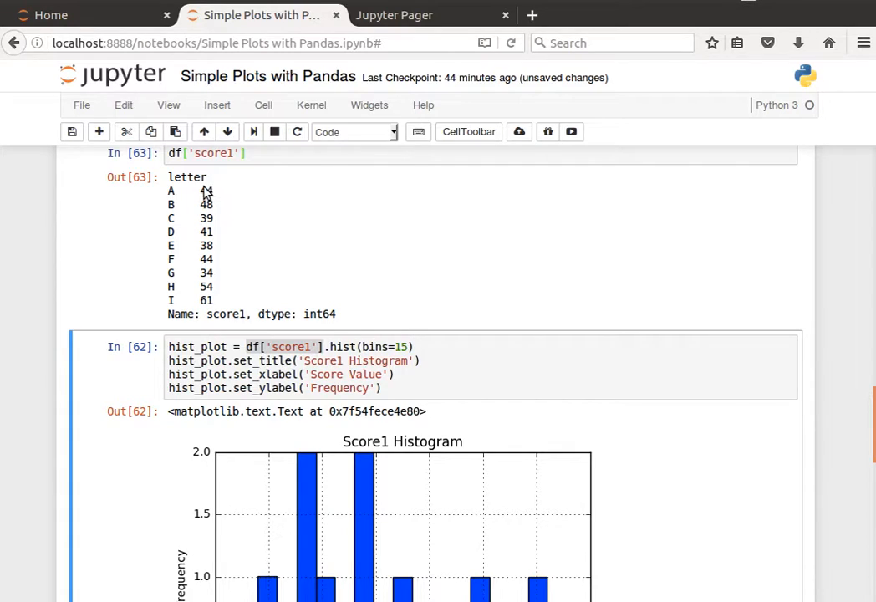
pyautogui.moveTo(234, 204)
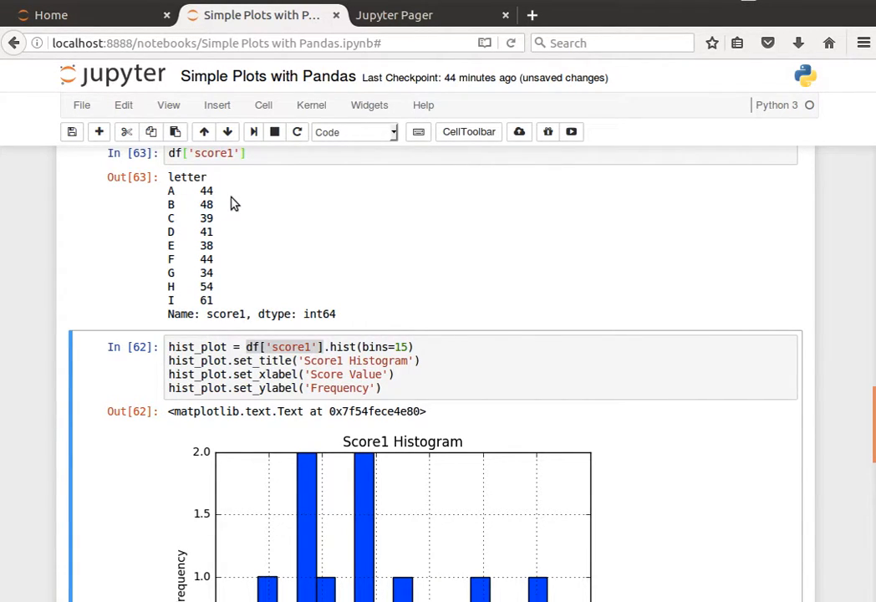
pyautogui.moveTo(211, 276)
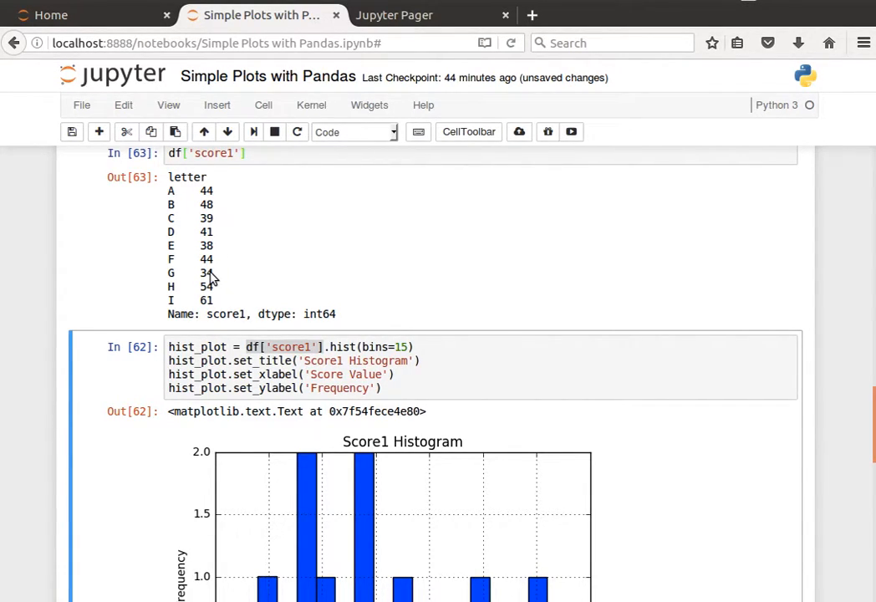
pyautogui.moveTo(293, 307)
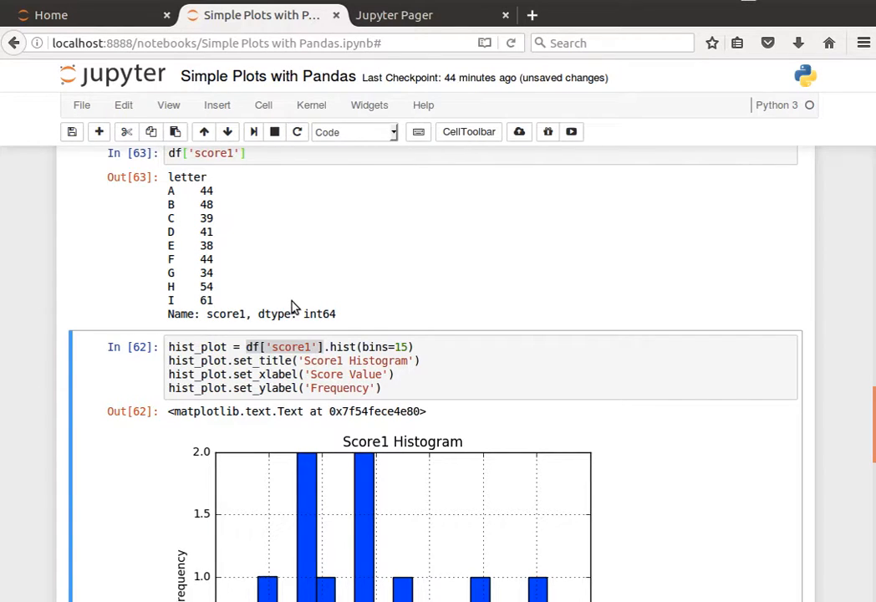
pyautogui.scroll(-3)
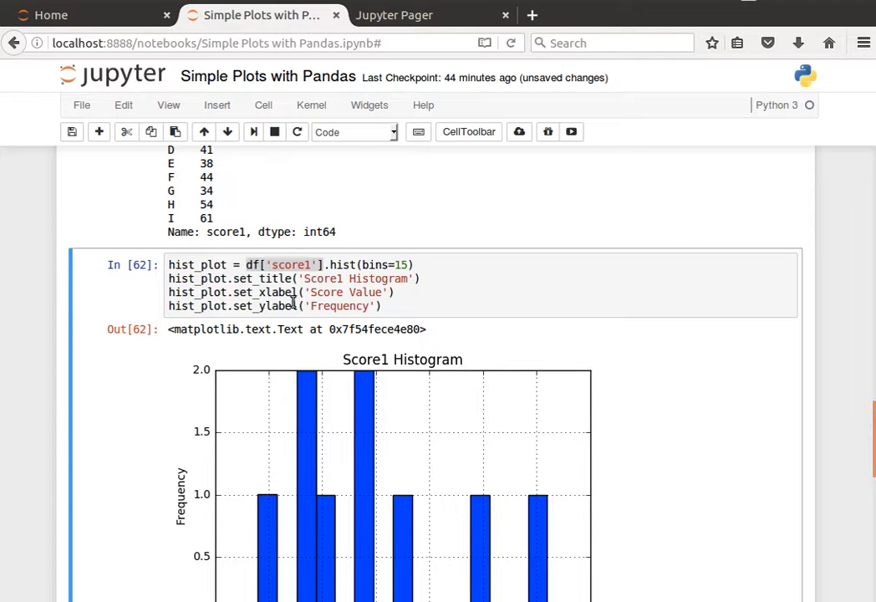
# Show the df.hist docstring in the pager and highlight 'matplotlib' while reading its parameters.
pyautogui.click(261, 264)
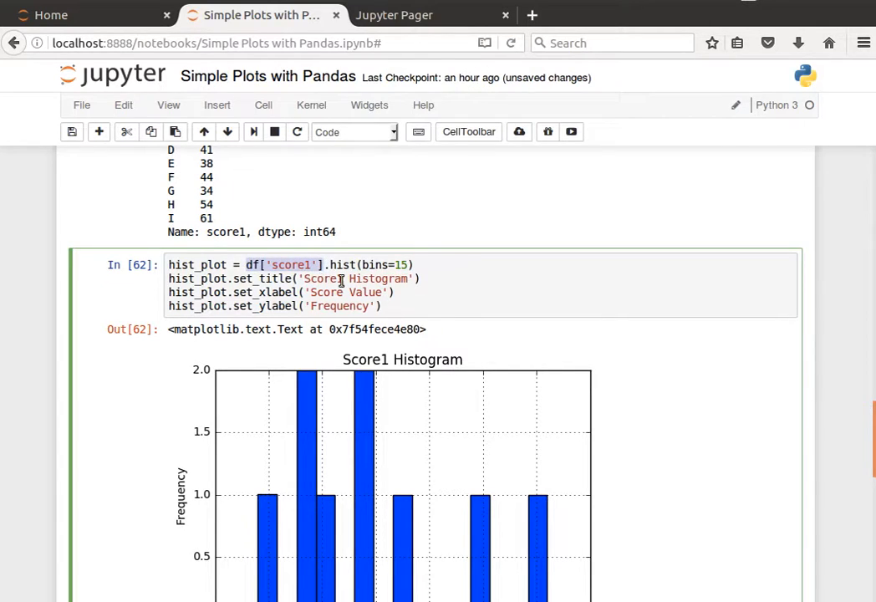
pyautogui.moveTo(331, 265)
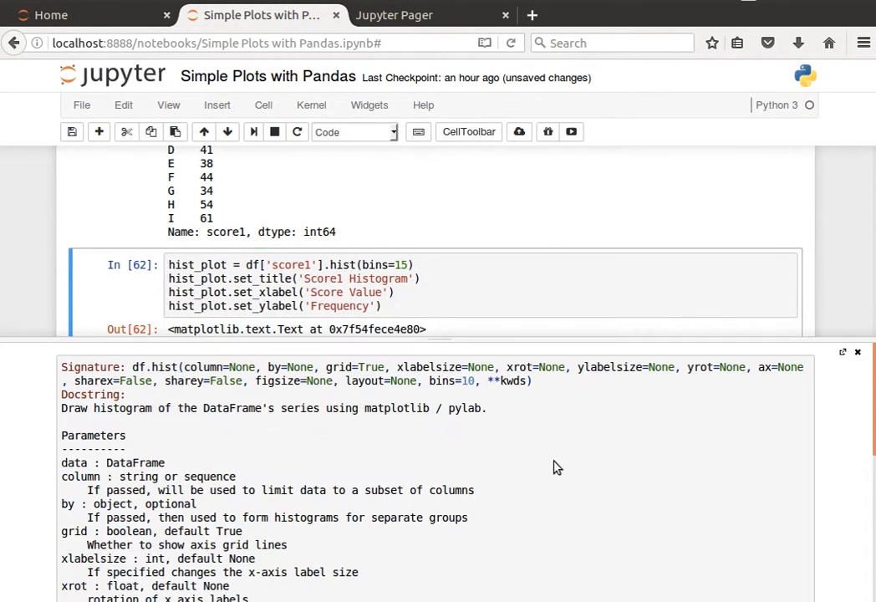
pyautogui.moveTo(188, 418)
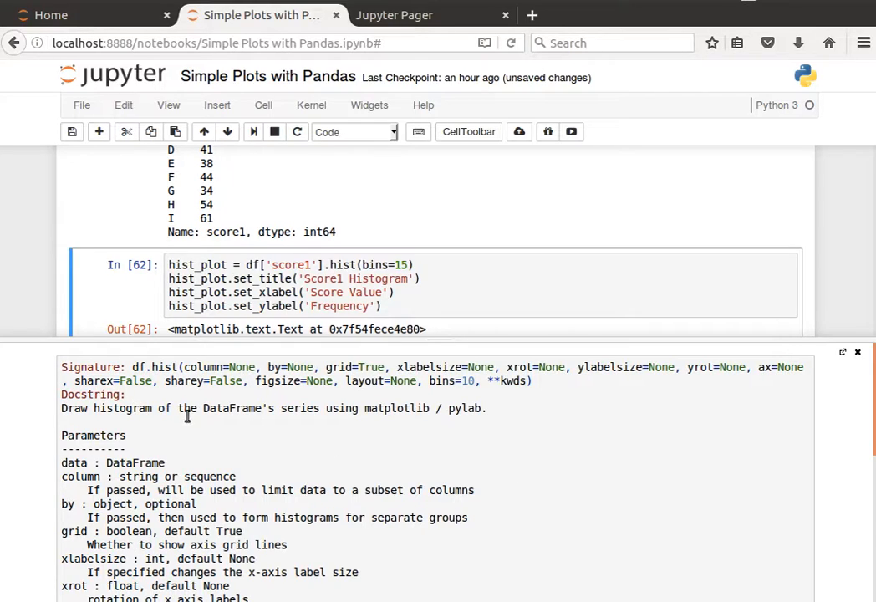
pyautogui.moveTo(388, 411)
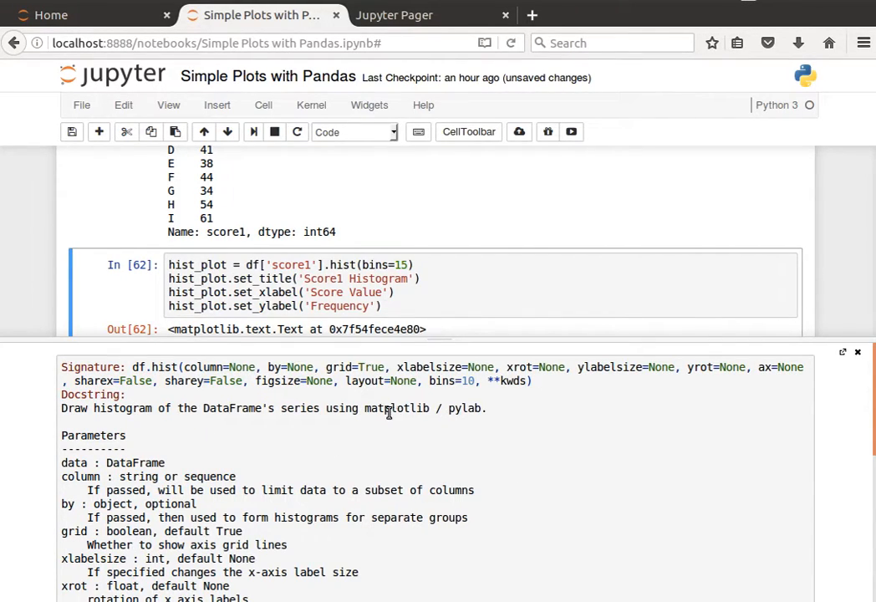
pyautogui.moveTo(462, 412)
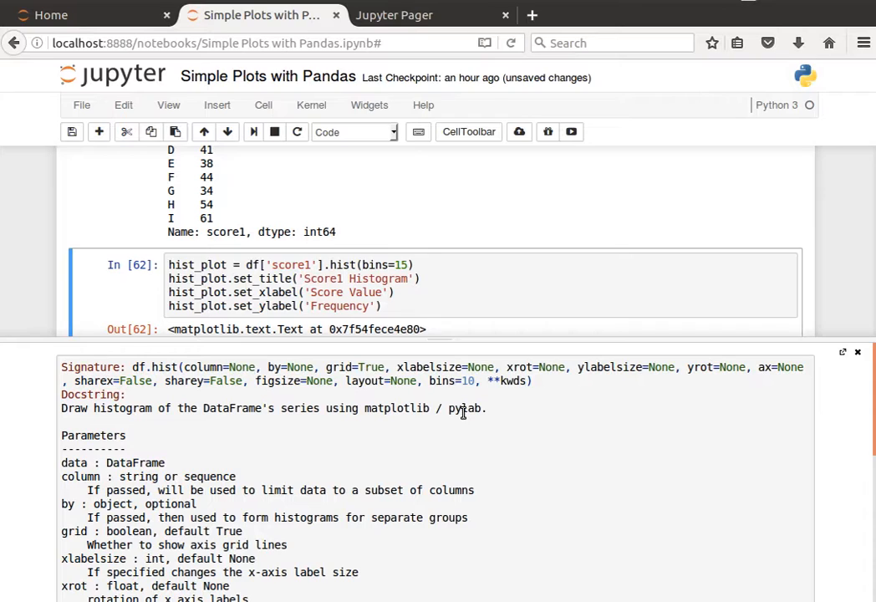
pyautogui.doubleClick(394, 408)
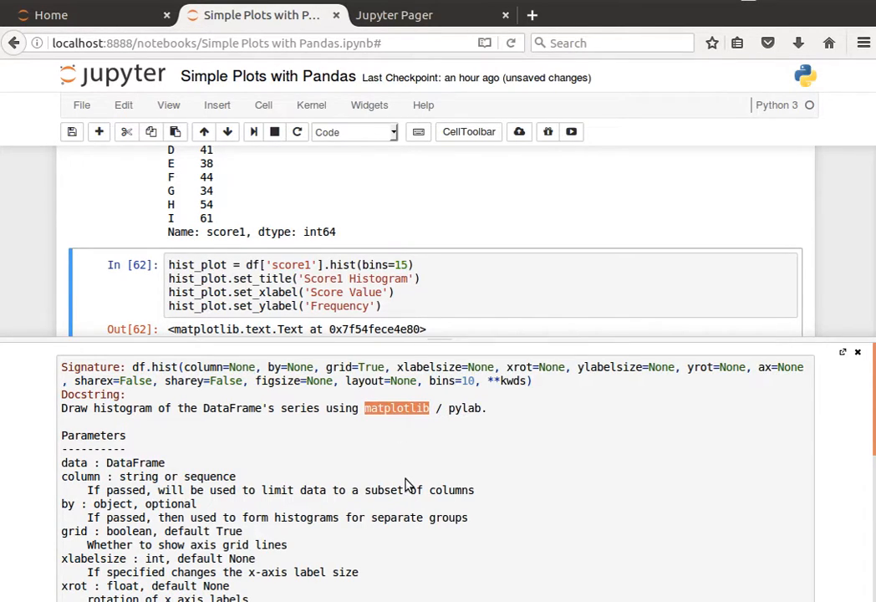
pyautogui.scroll(-3)
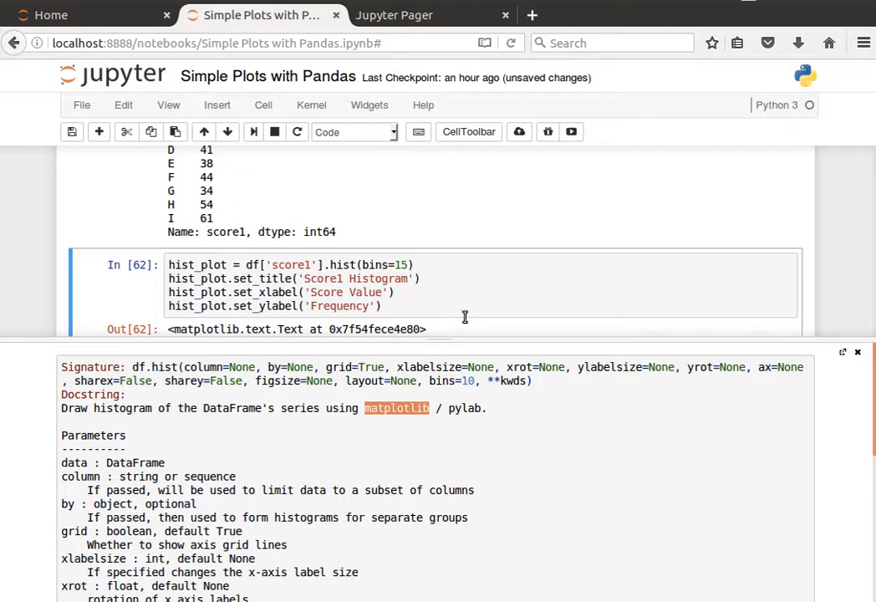
# Change bins=15 to bins=9 and rerun the Score1 histogram cell.
pyautogui.click(410, 264)
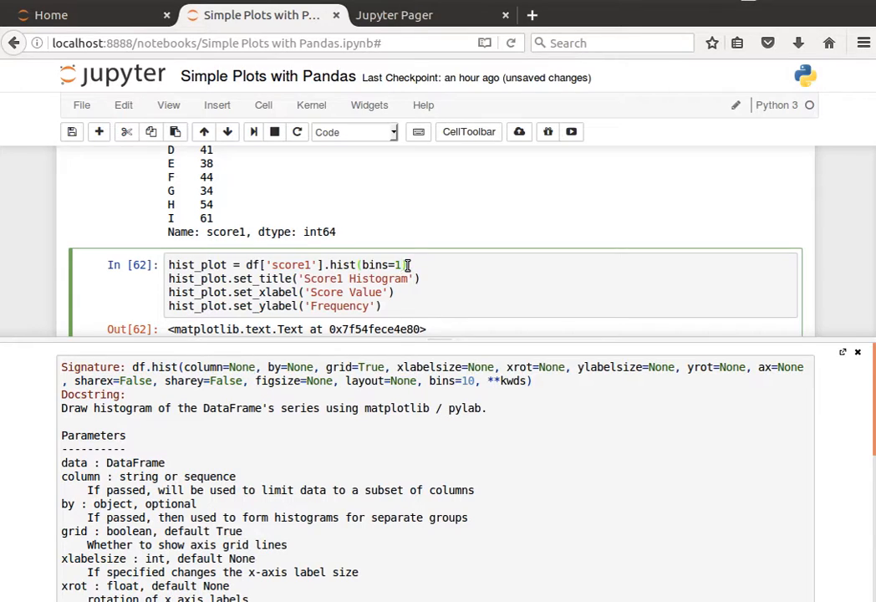
pyautogui.write('9')
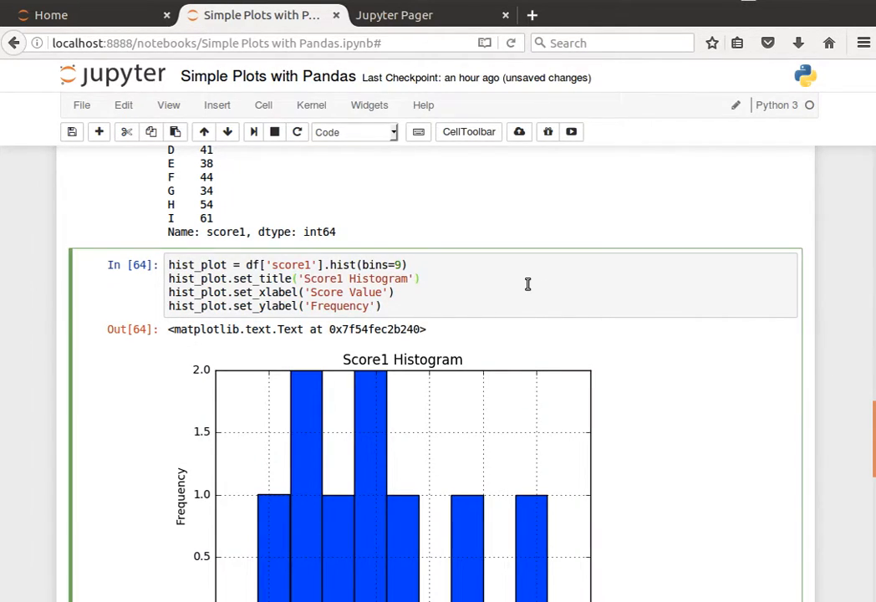
pyautogui.scroll(-3)
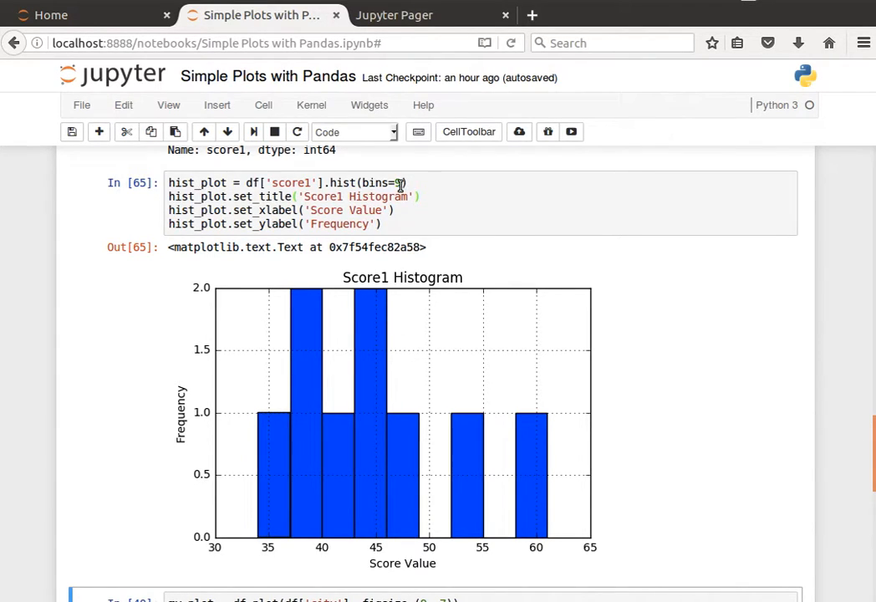
# Show the df.hist signature tooltip and highlight its grid=True parameter.
pyautogui.click(327, 182)
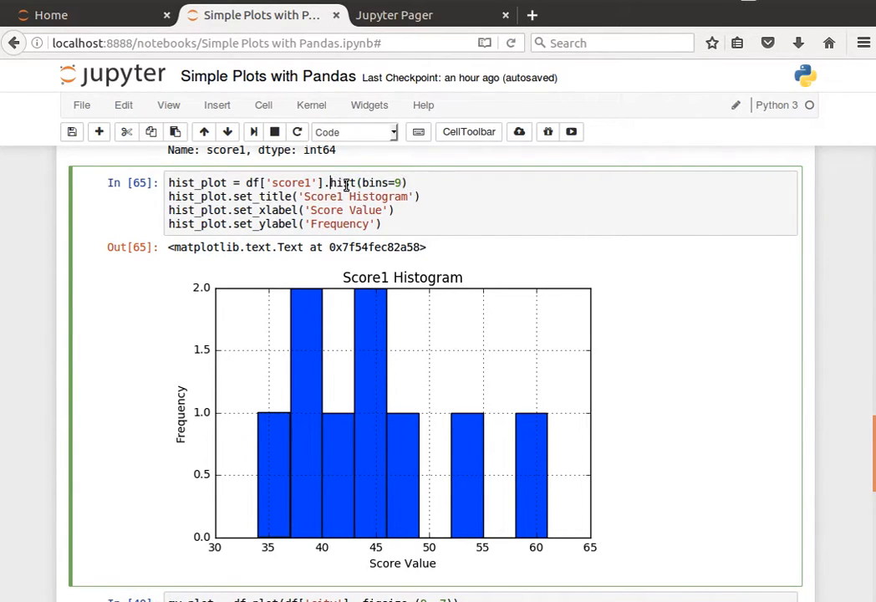
pyautogui.click(348, 182)
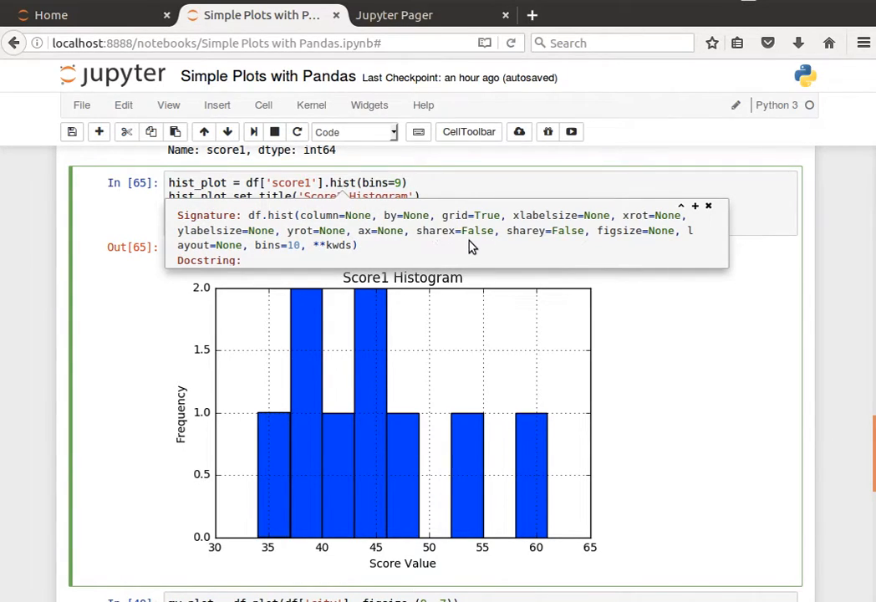
pyautogui.moveTo(639, 234)
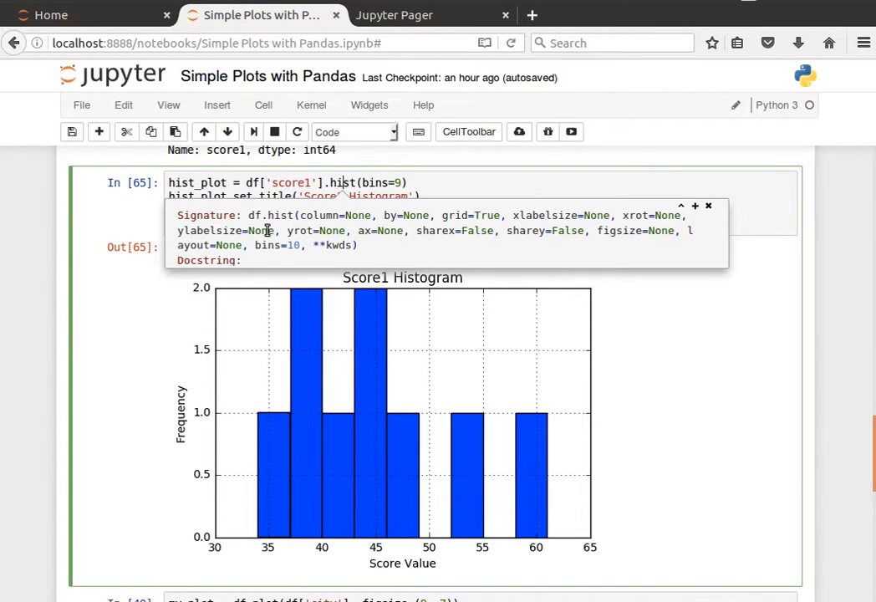
pyautogui.moveTo(465, 231)
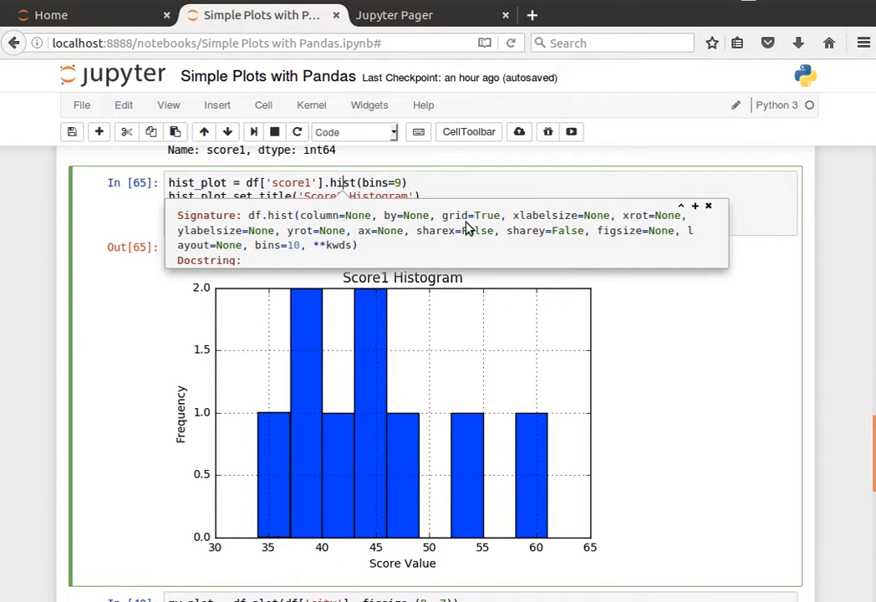
pyautogui.moveTo(478, 254)
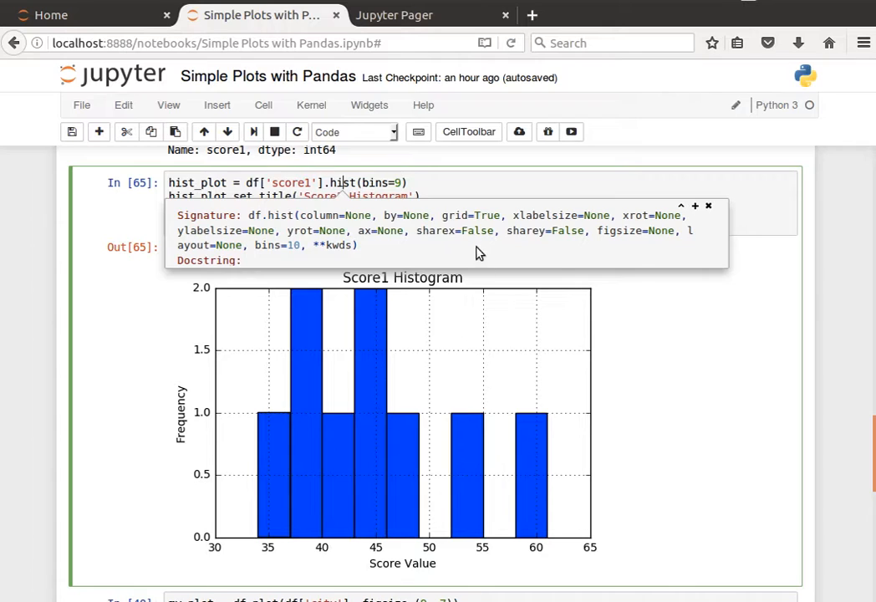
pyautogui.moveTo(455, 215)
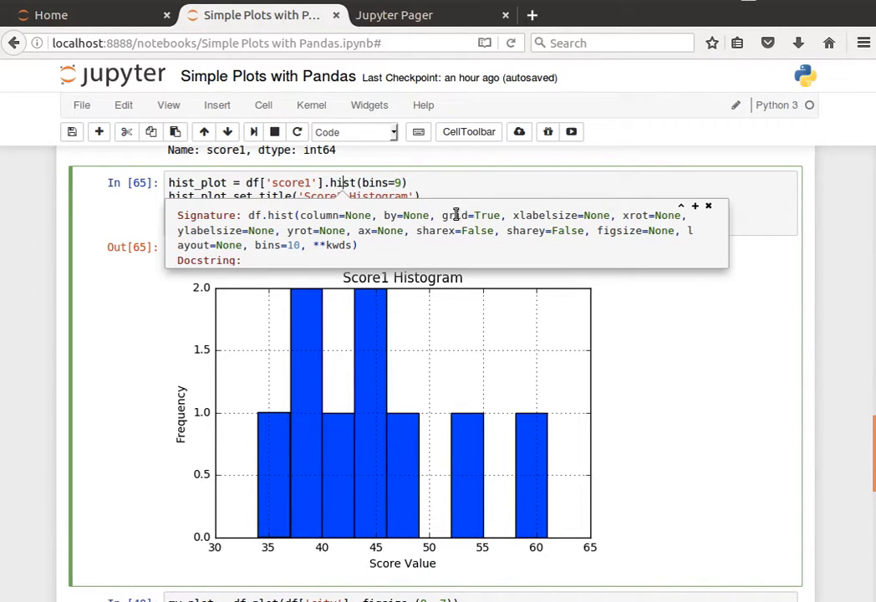
pyautogui.doubleClick(468, 214)
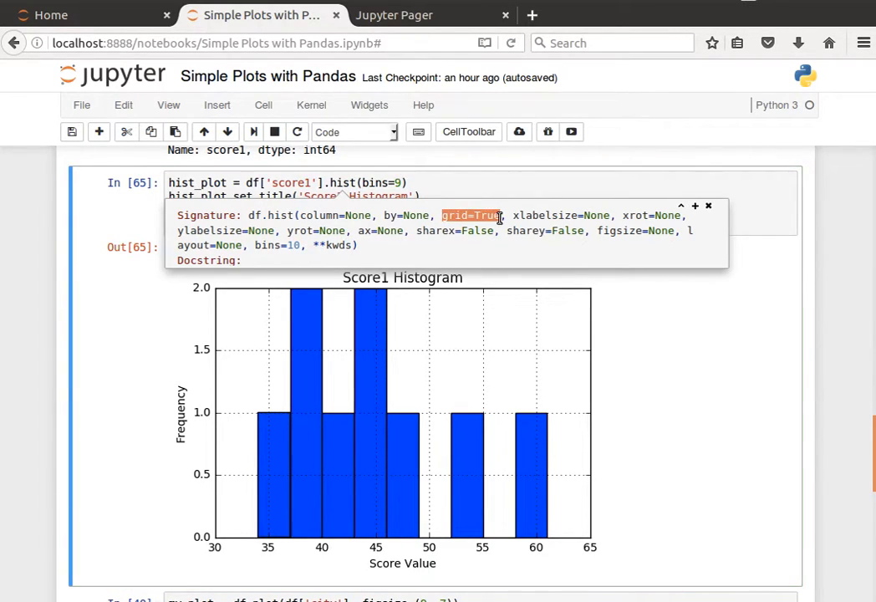
pyautogui.moveTo(448, 191)
pyautogui.write(',grid=')
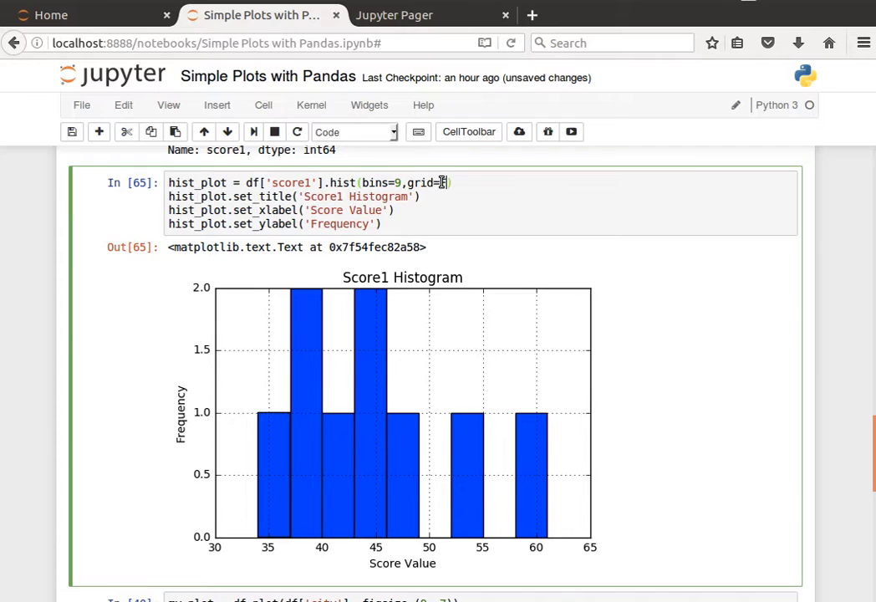
# Rerun the histogram with grid=False, then remove the grid argument leaving bins=9.
pyautogui.write('False')
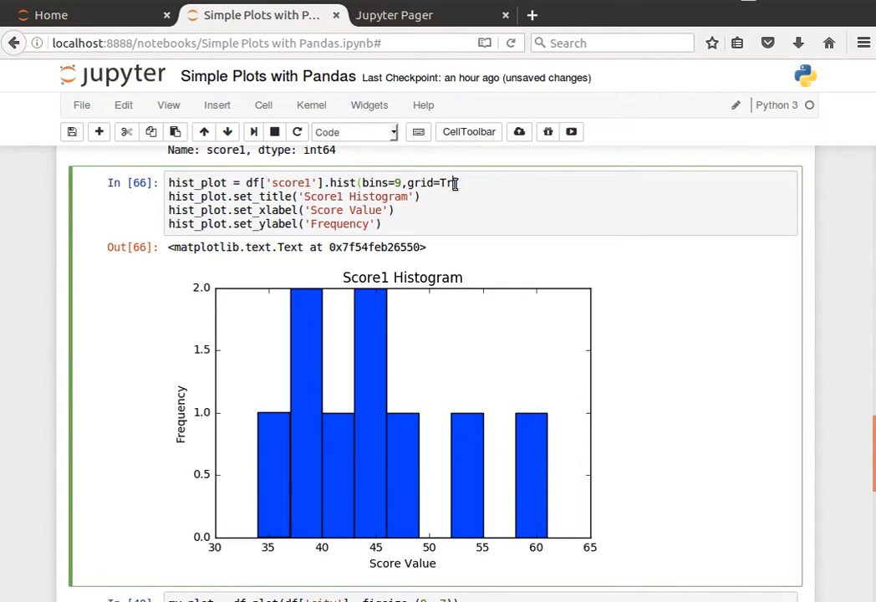
pyautogui.press('BackSpace')
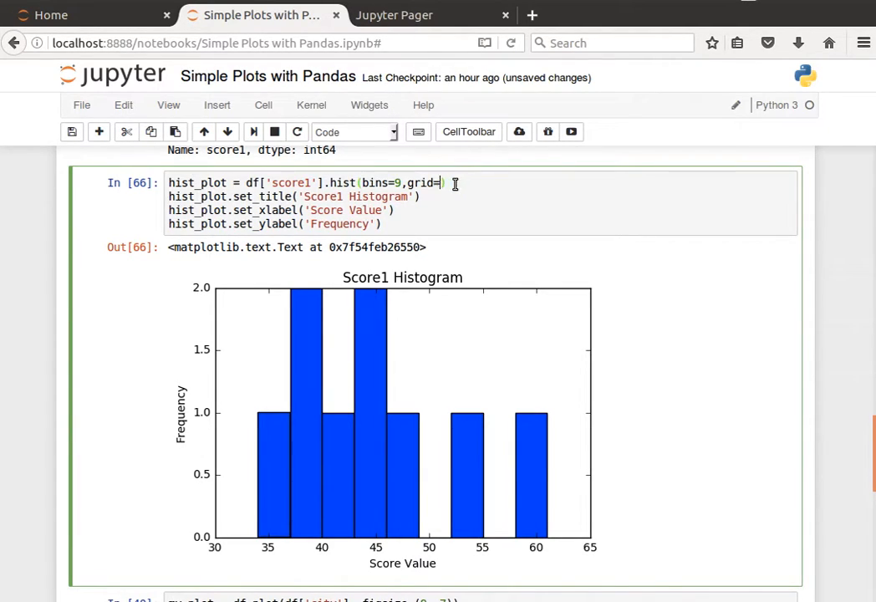
pyautogui.press('BackSpace')
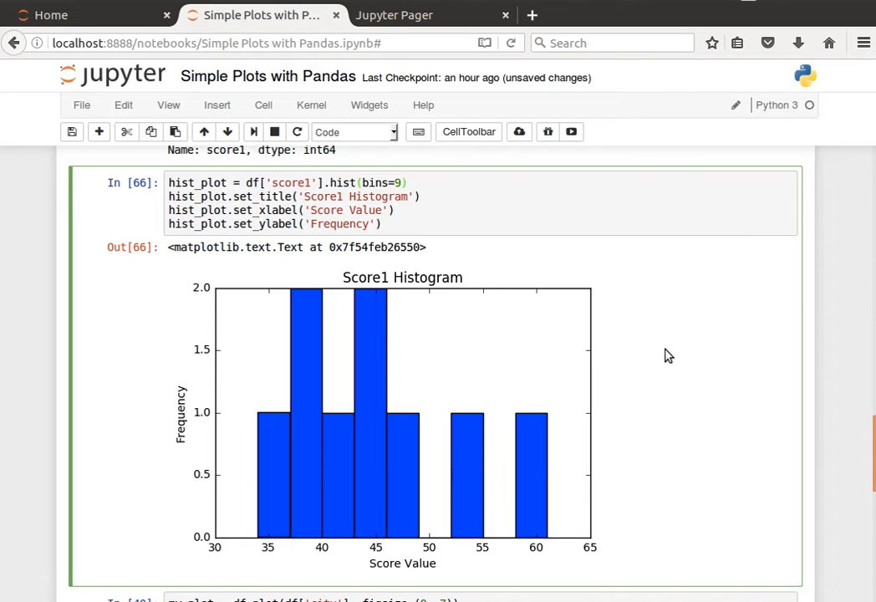
pyautogui.click(399, 182)
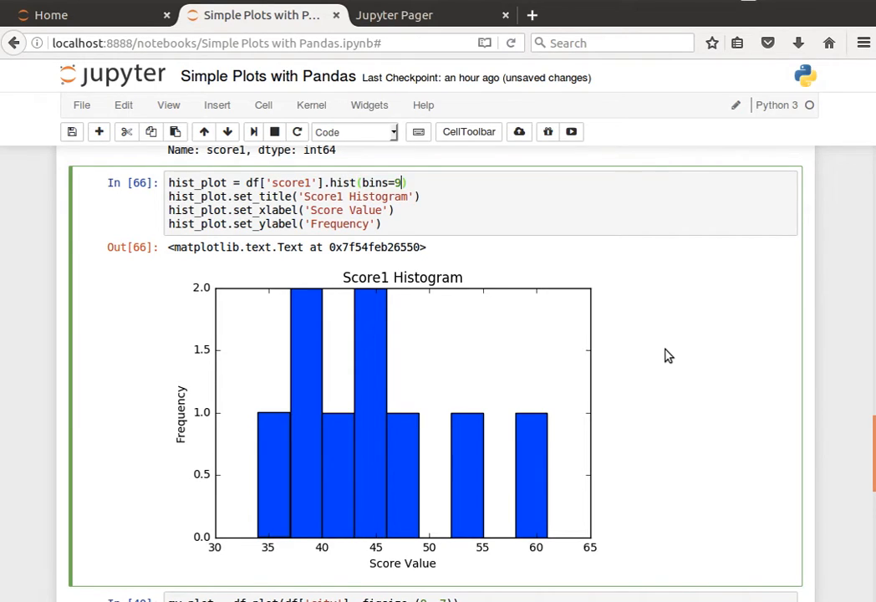